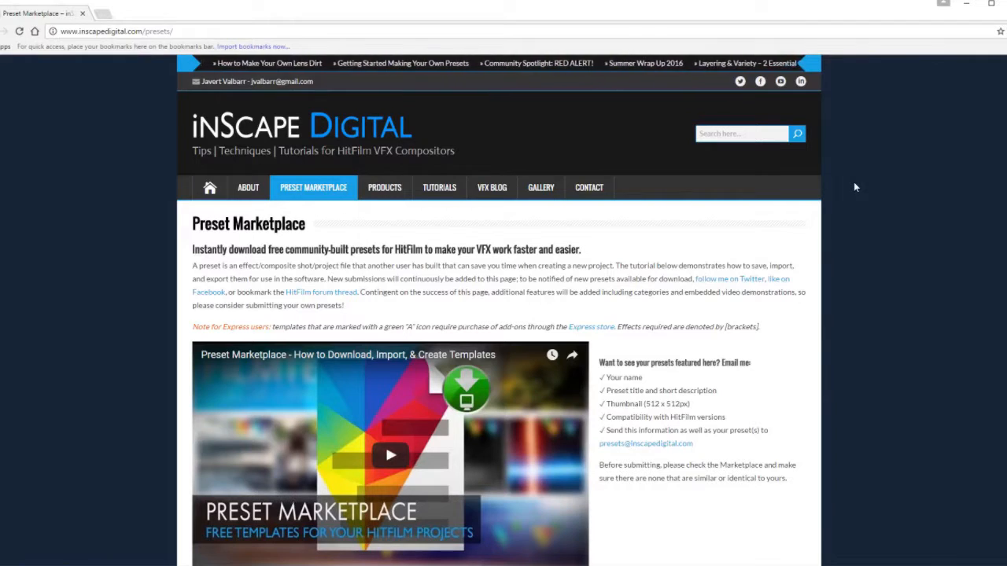
pyautogui.moveTo(142, 97)
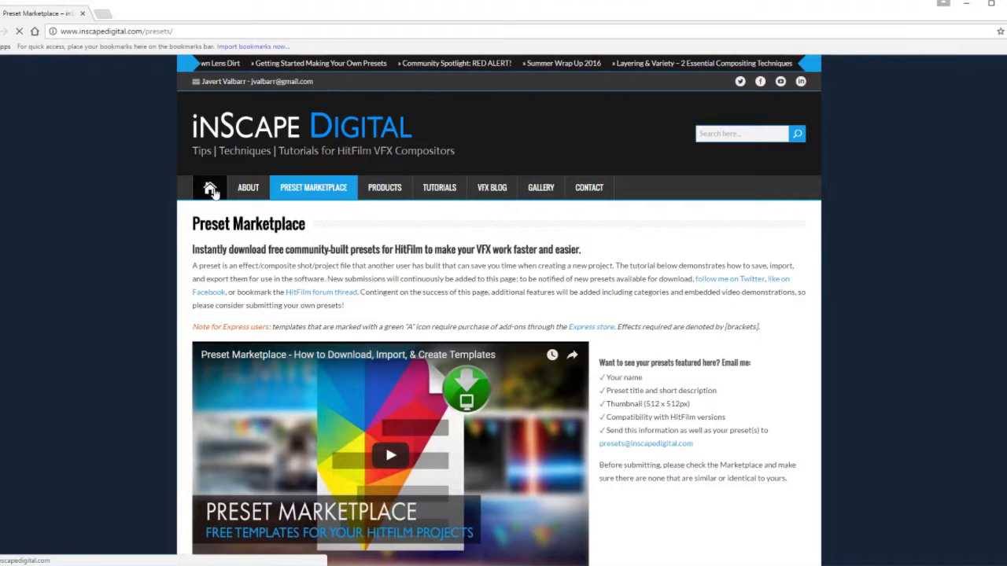
# Return to the inScape Digital home page and skim its Latest Posts
pyautogui.click(209, 187)
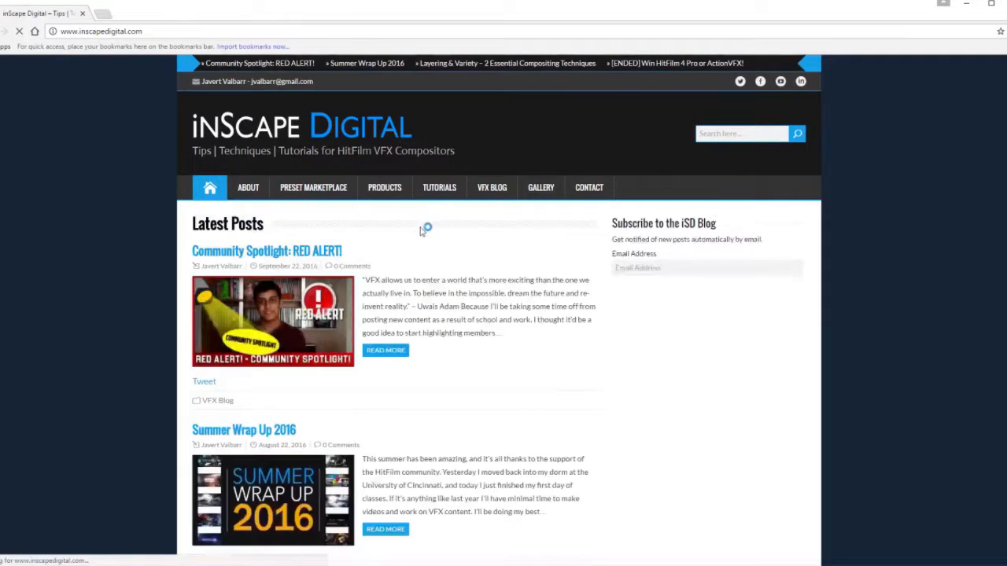
pyautogui.scroll(-3)
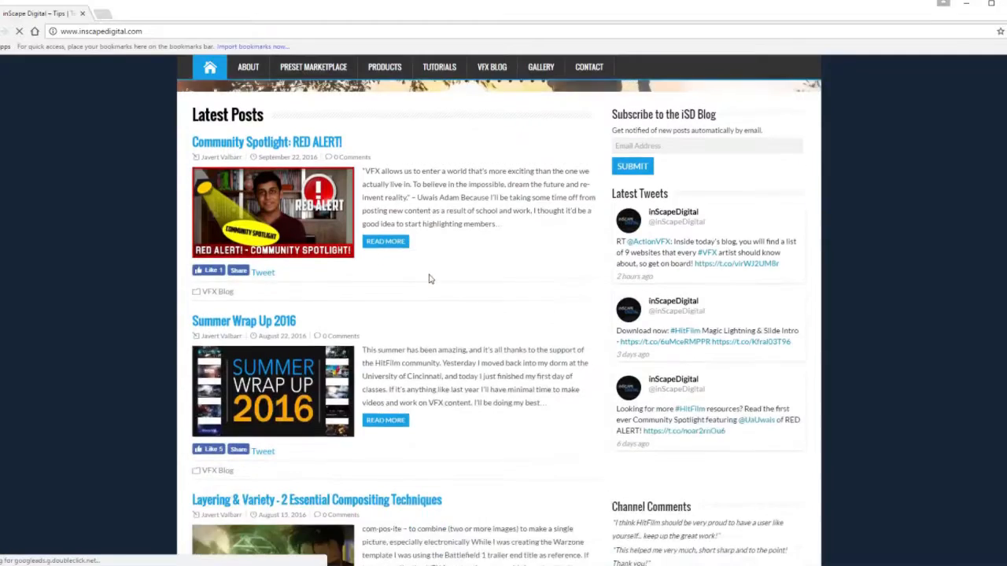
pyautogui.scroll(3)
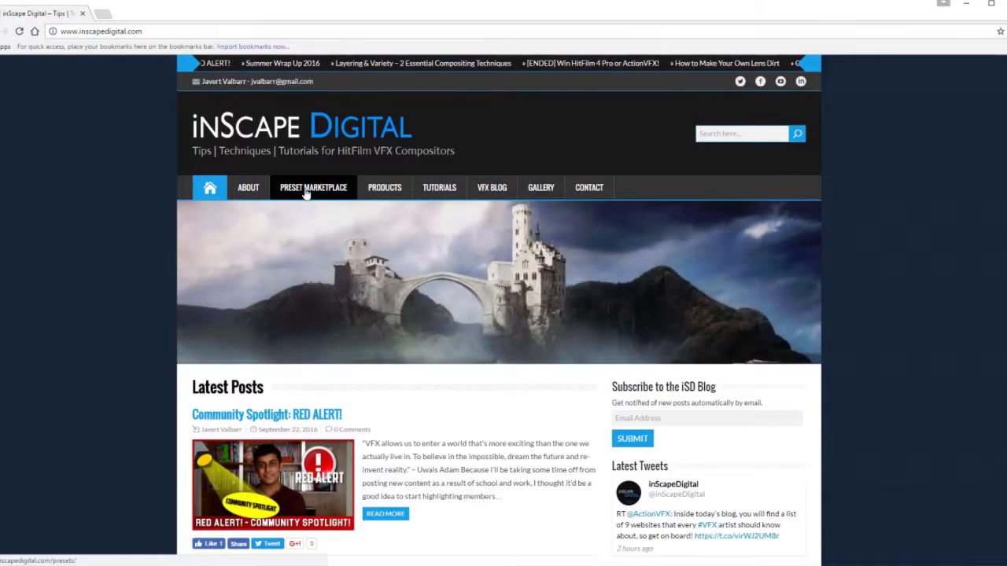
# Go to the Preset Marketplace and scroll to the Lightsword for HF4 Express thumbnail
pyautogui.click(314, 187)
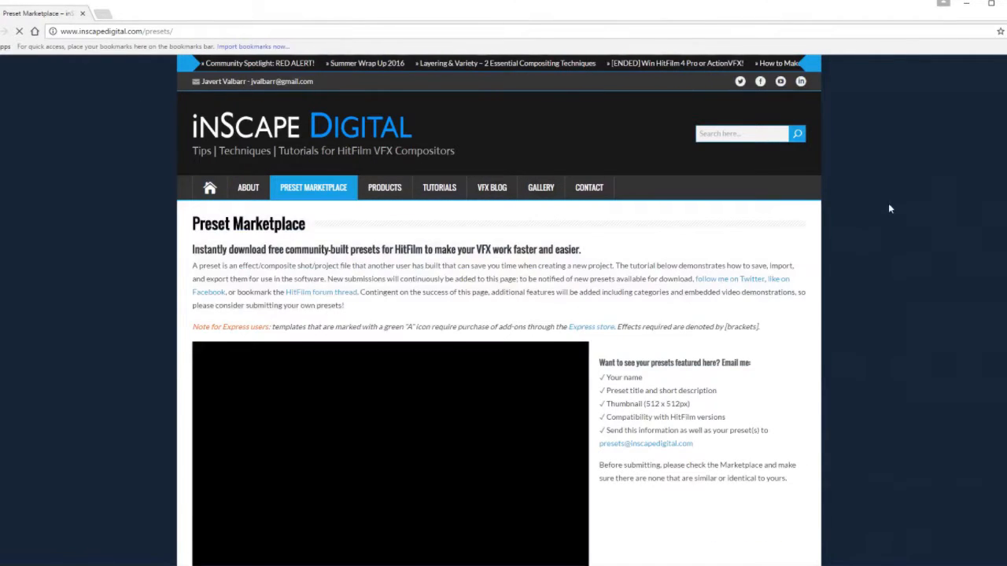
pyautogui.scroll(-3)
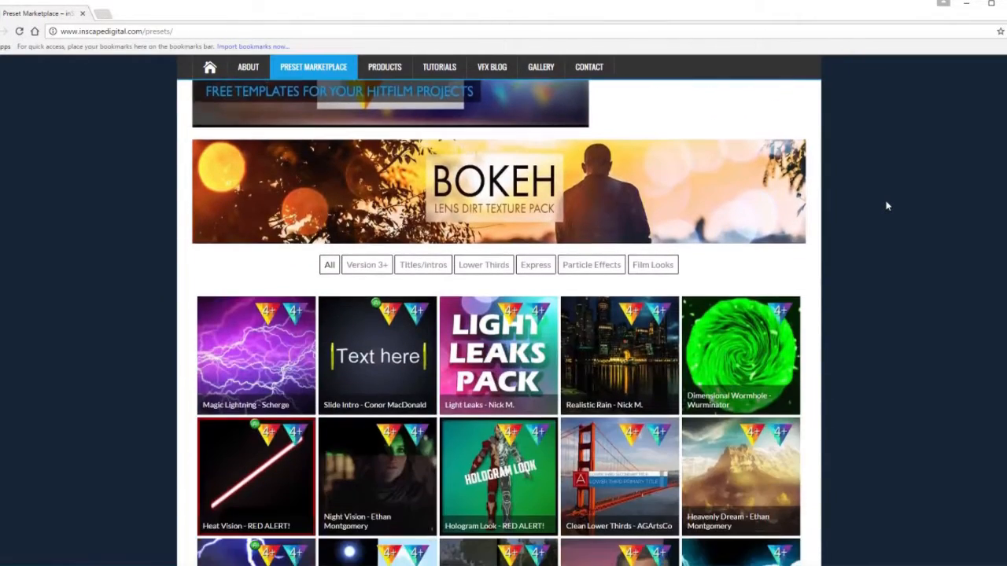
pyautogui.scroll(-3)
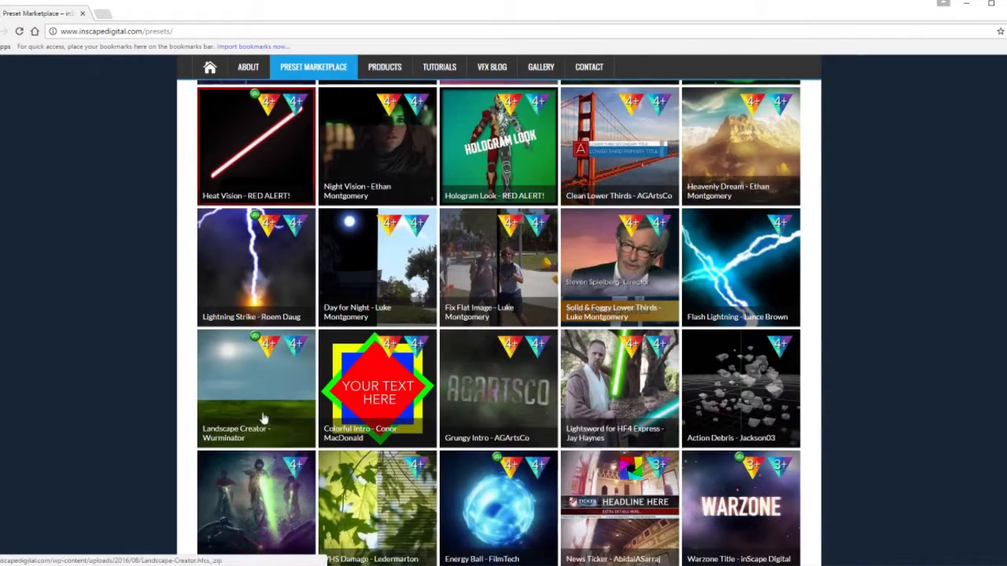
pyautogui.moveTo(911, 406)
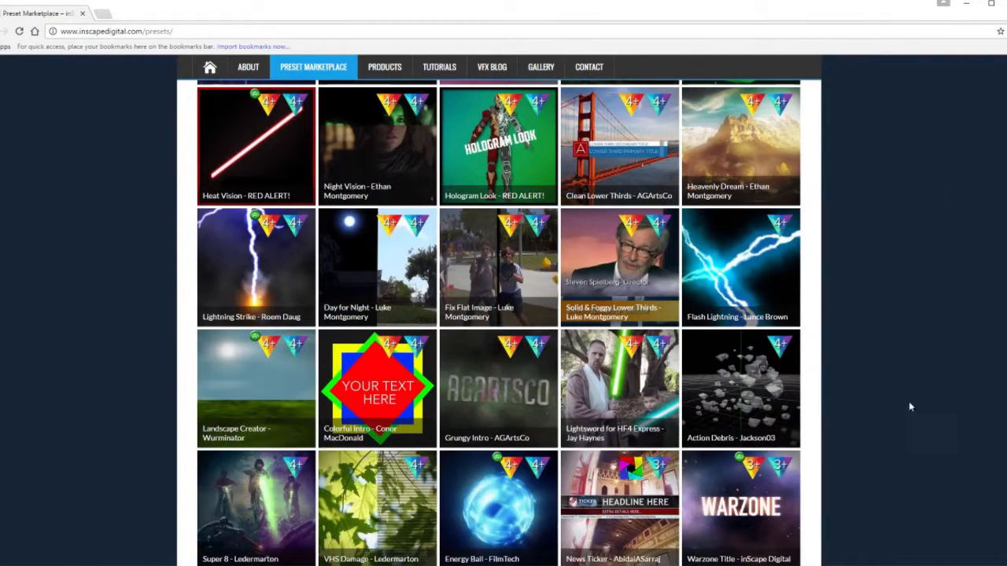
pyautogui.scroll(-3)
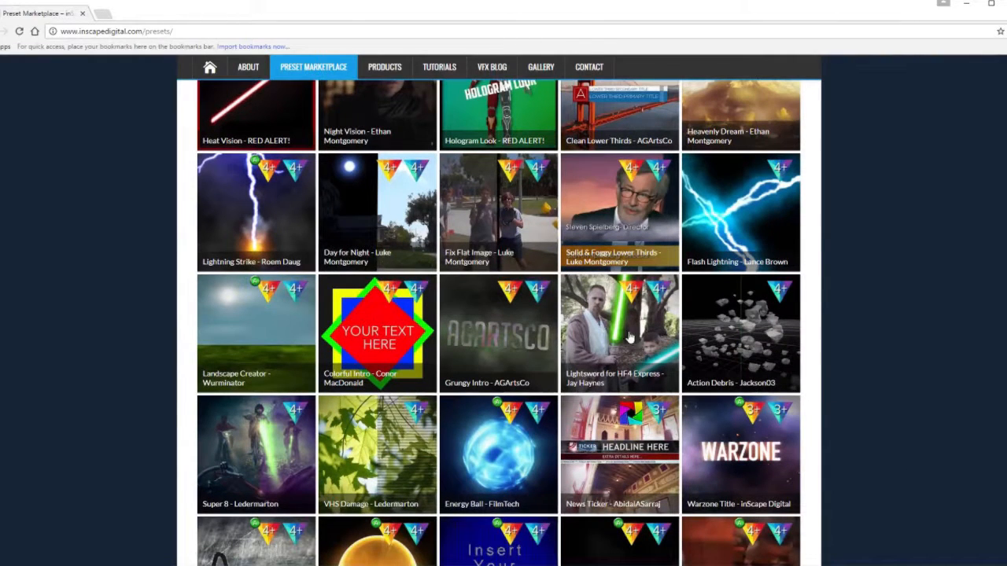
pyautogui.moveTo(579, 396)
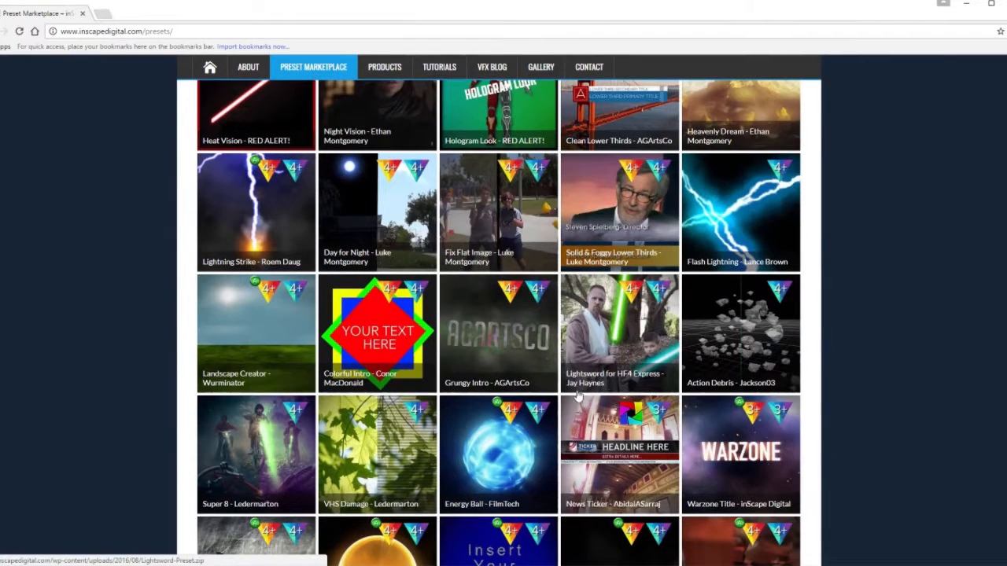
pyautogui.moveTo(592, 387)
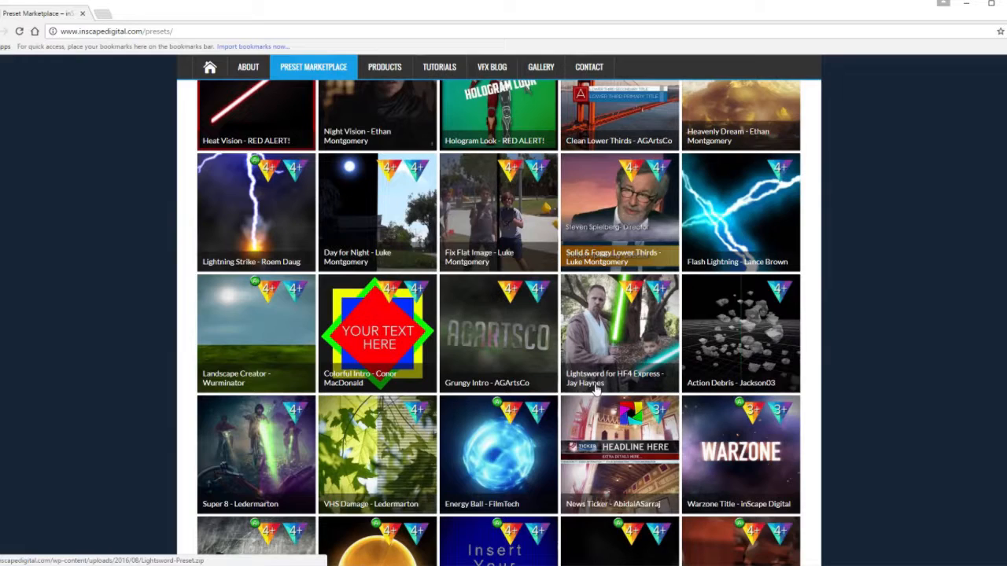
pyautogui.moveTo(648, 349)
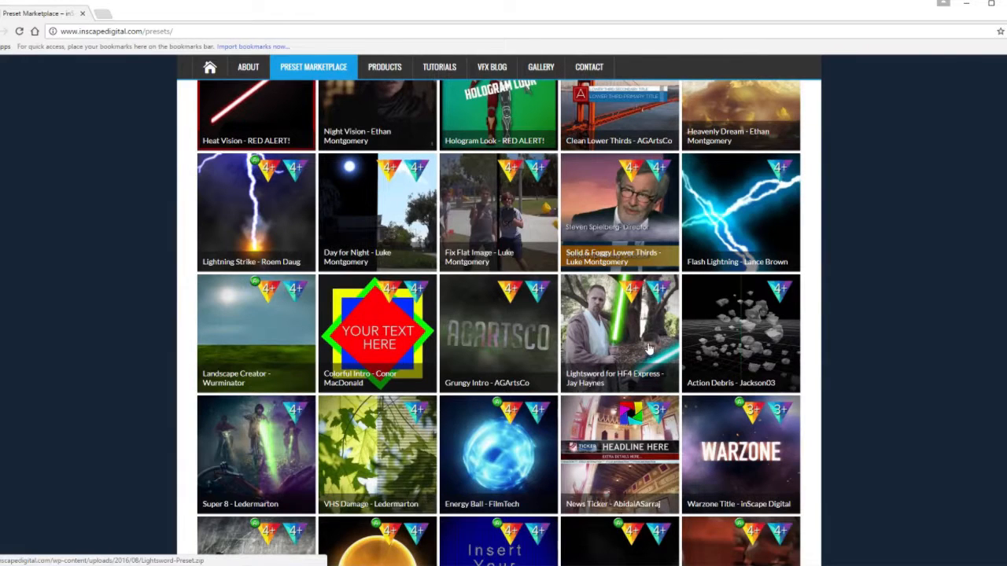
pyautogui.moveTo(619, 333)
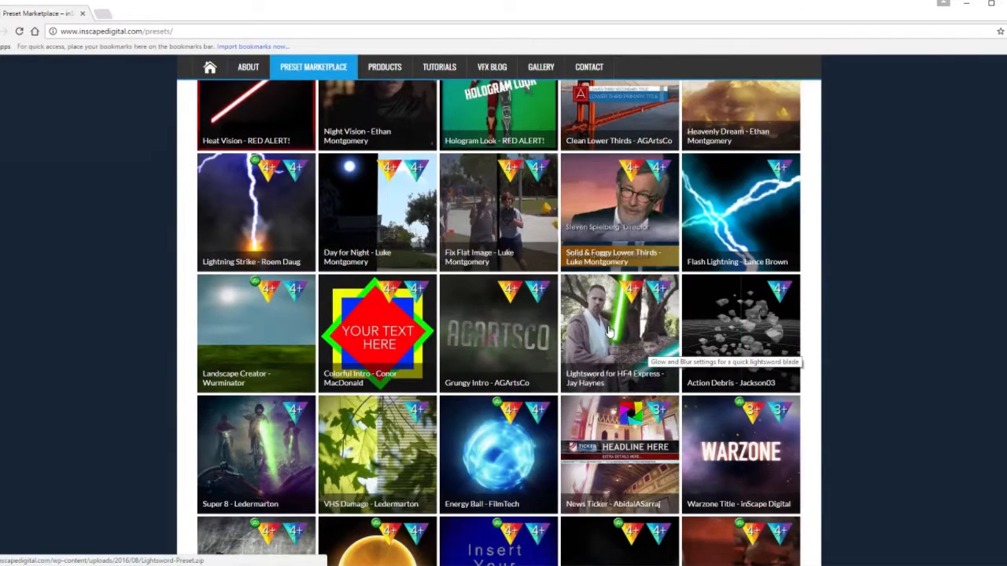
# Download the Lightsword for HF4 Express zip and open its Lightsword Preset folder in File Explorer
pyautogui.click(620, 331)
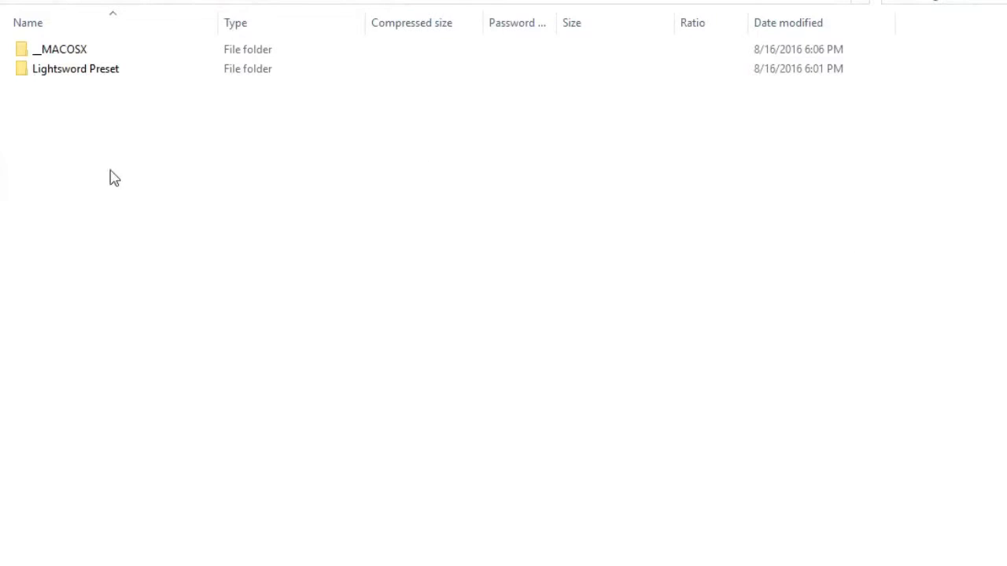
pyautogui.click(76, 69)
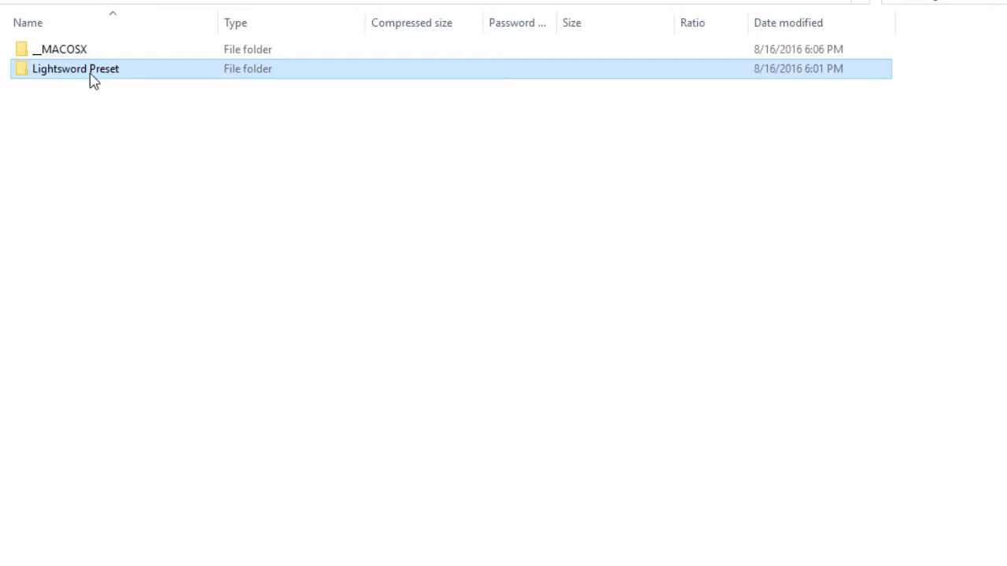
pyautogui.doubleClick(75, 69)
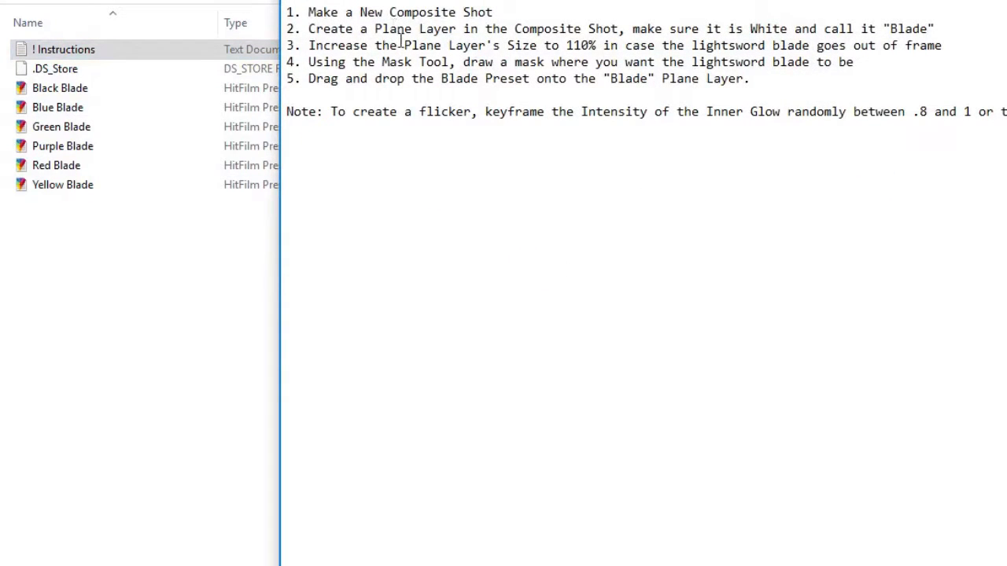
pyautogui.moveTo(716, 4)
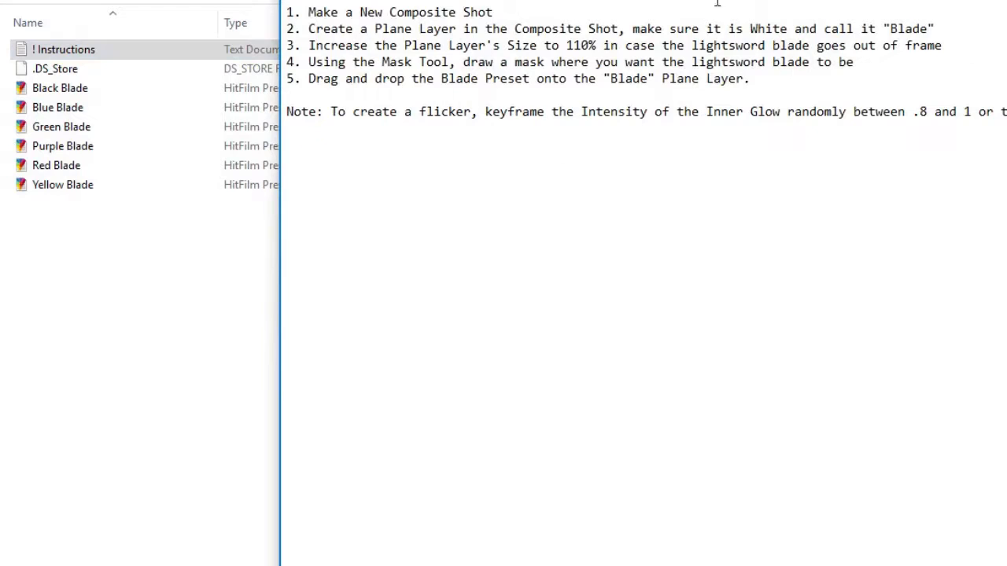
pyautogui.moveTo(895, 98)
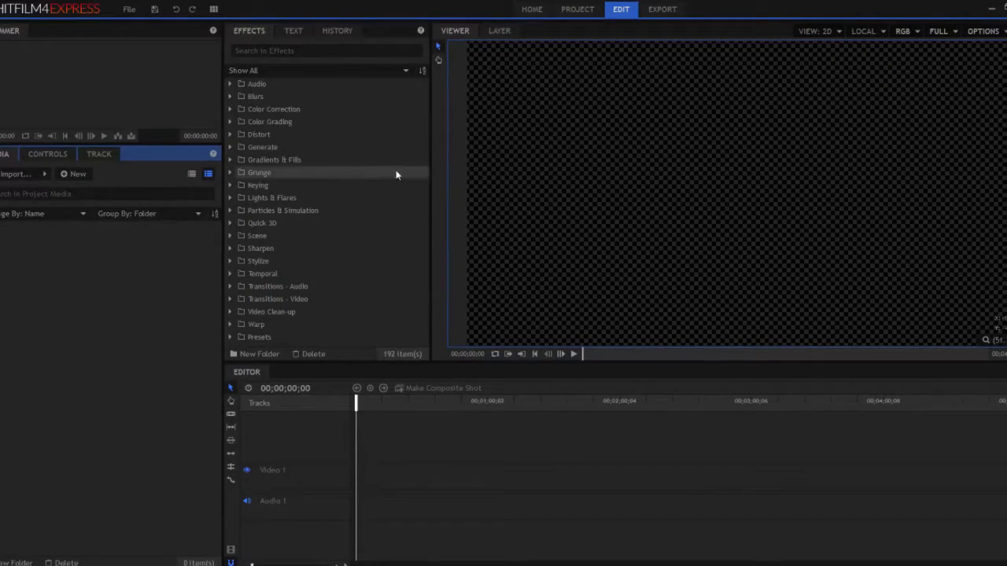
pyautogui.moveTo(295, 186)
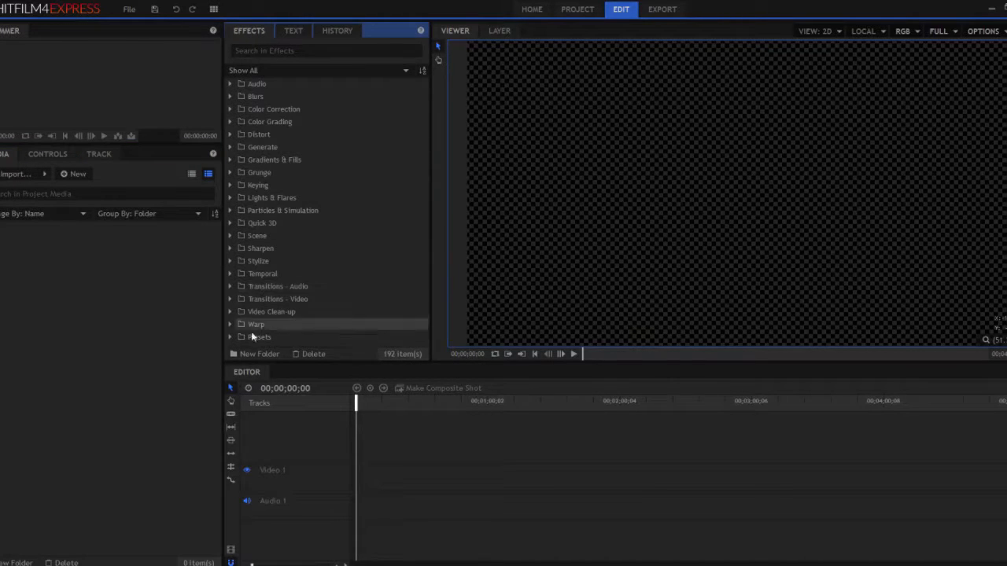
# Expand the Effects panel's Presets folder to show the Inscape Digital Presets subfolder
pyautogui.click(260, 337)
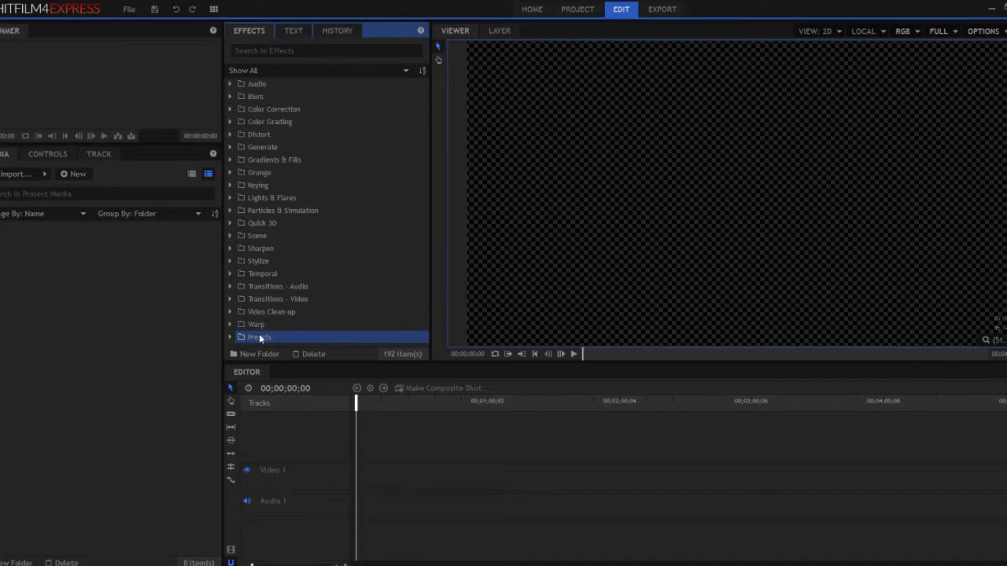
pyautogui.rightClick(260, 337)
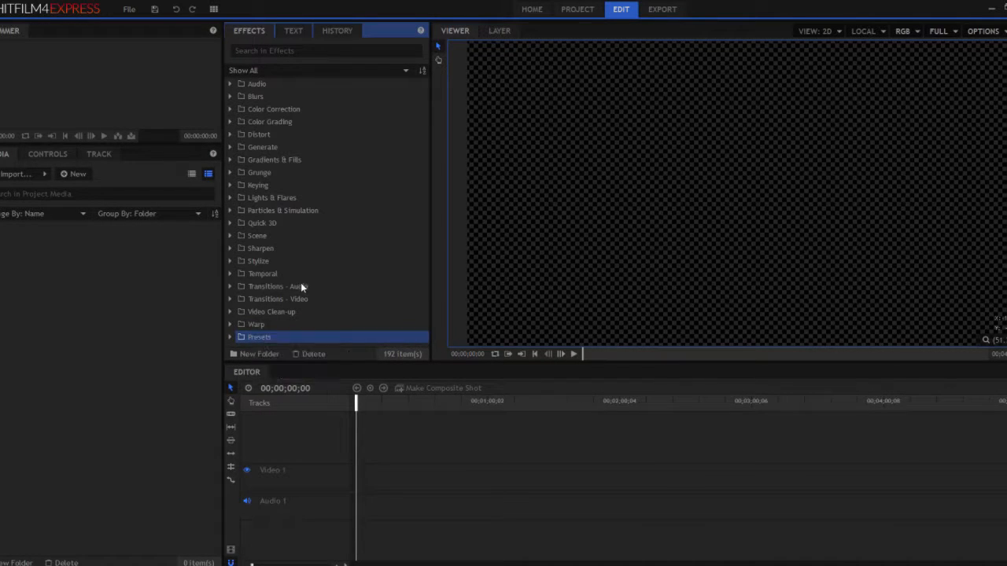
pyautogui.click(230, 336)
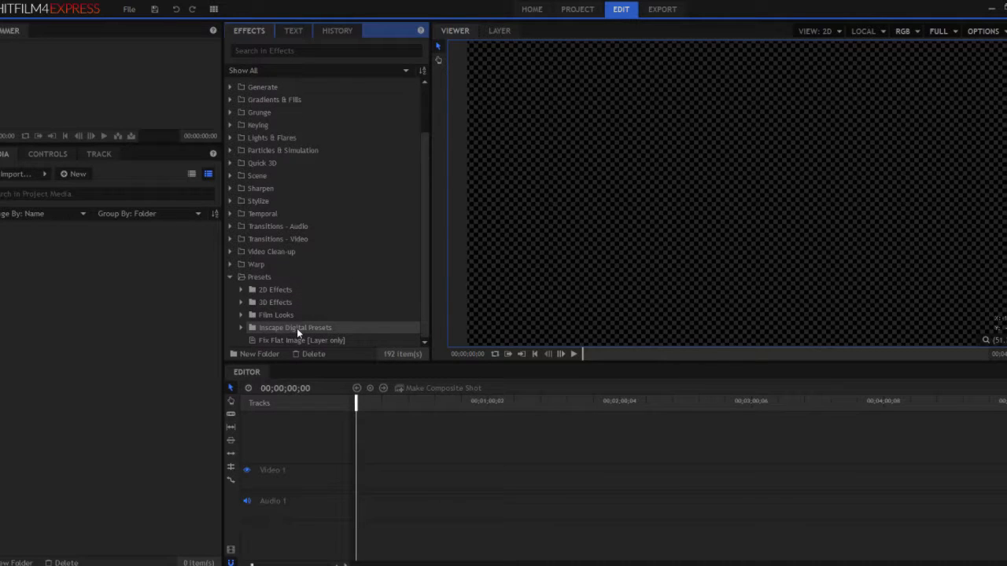
# Create a 'Lightsaber Presets' folder inside Inscape Digital Presets and bring up its Import Presets action
pyautogui.rightClick(295, 327)
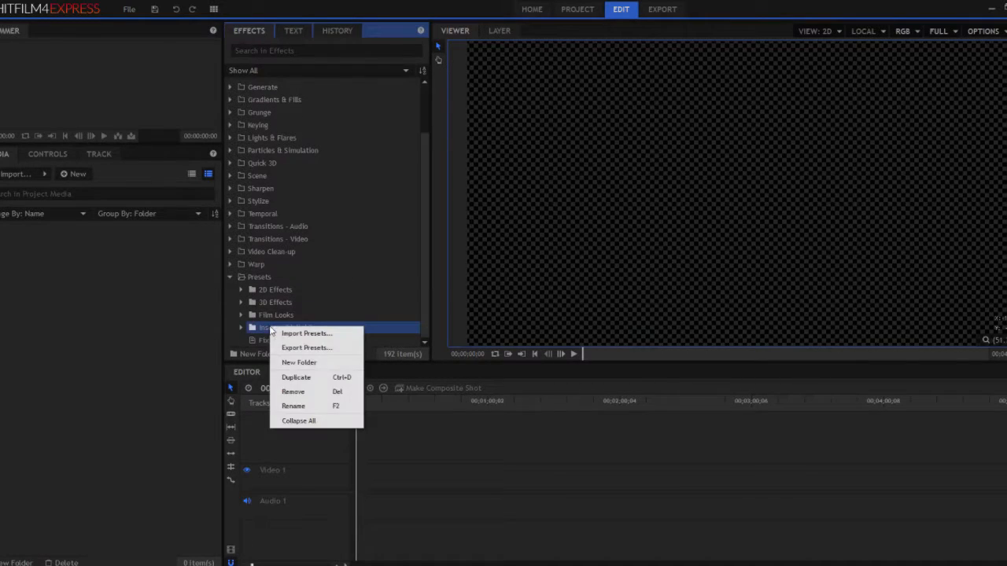
pyautogui.moveTo(295, 286)
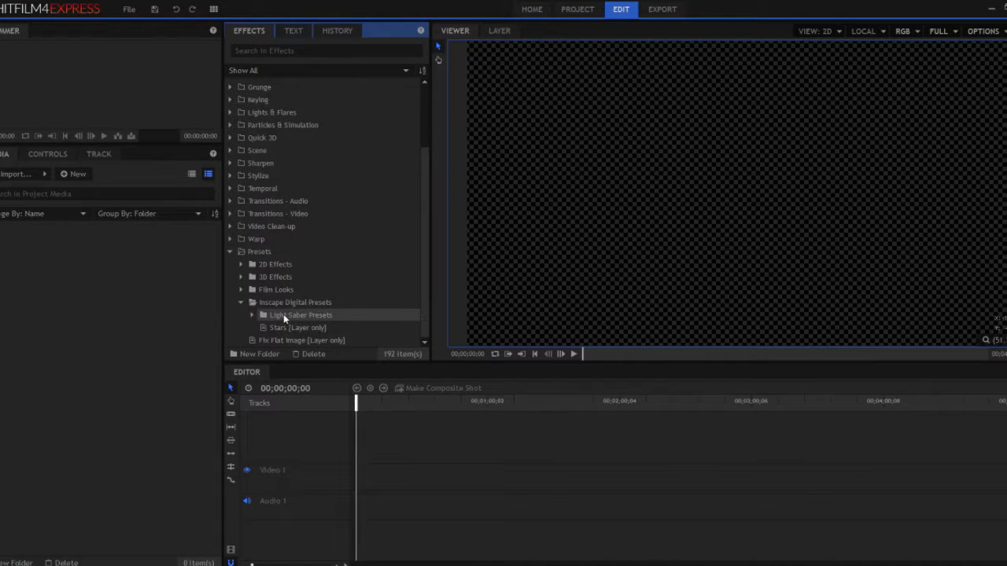
pyautogui.click(301, 315)
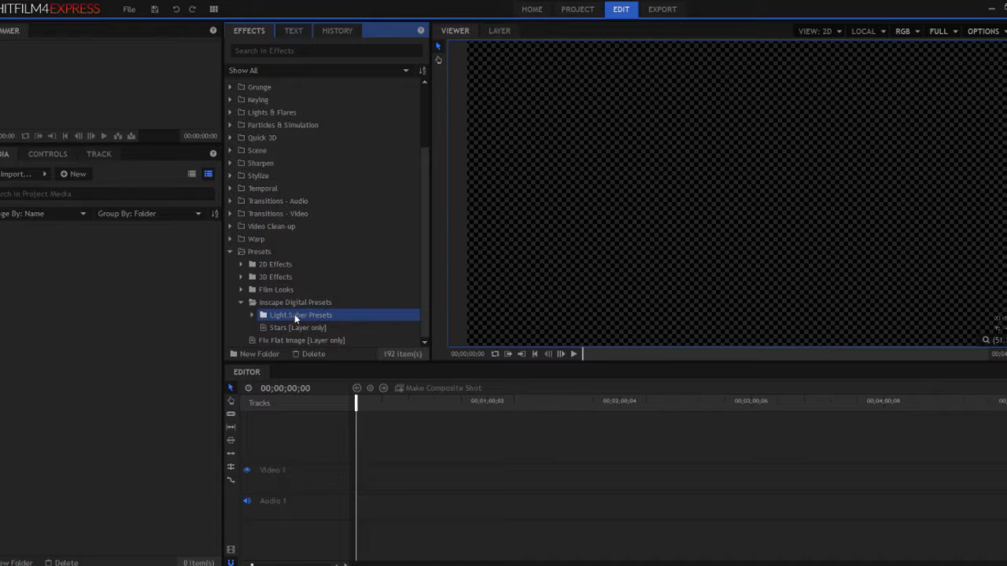
pyautogui.rightClick(302, 314)
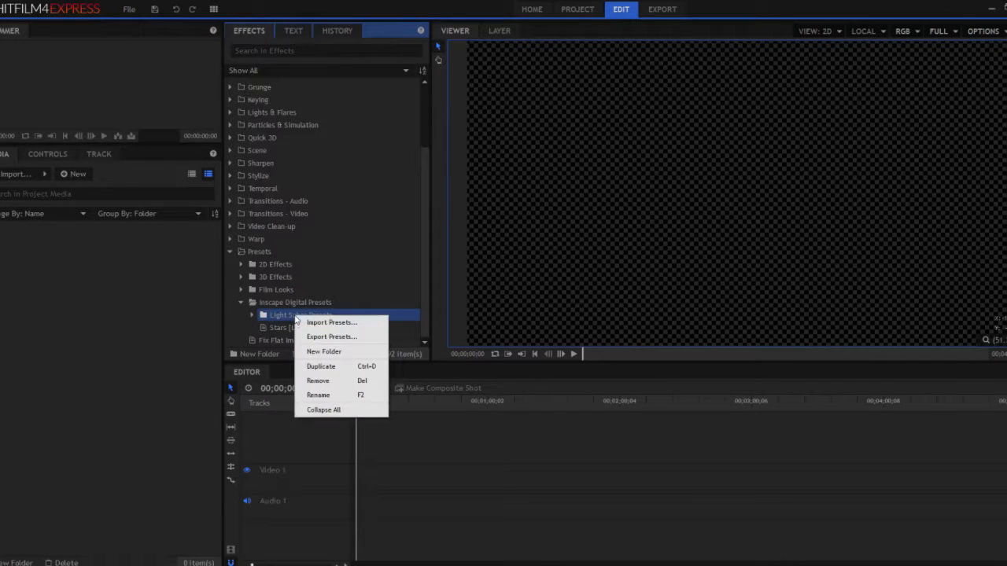
pyautogui.moveTo(331, 323)
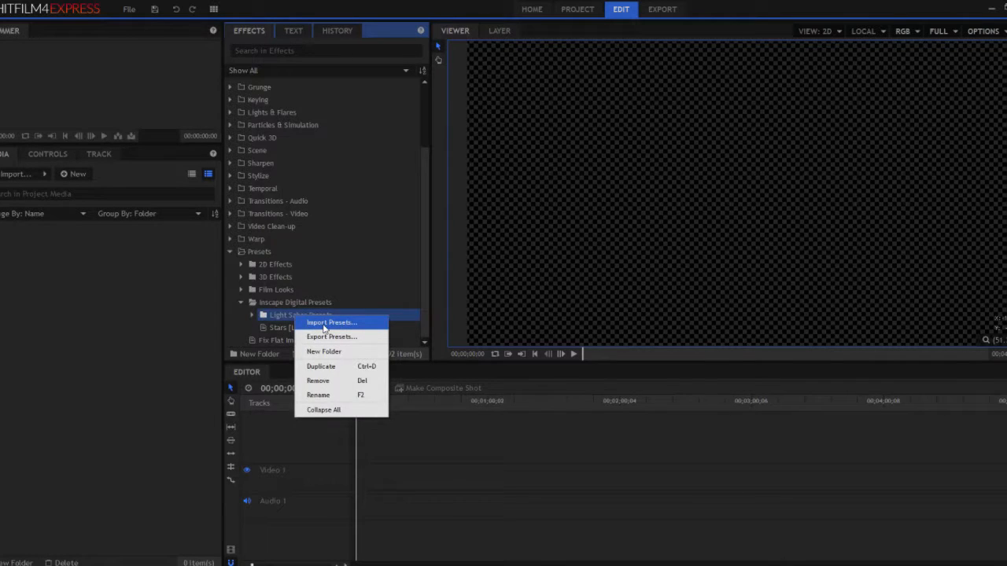